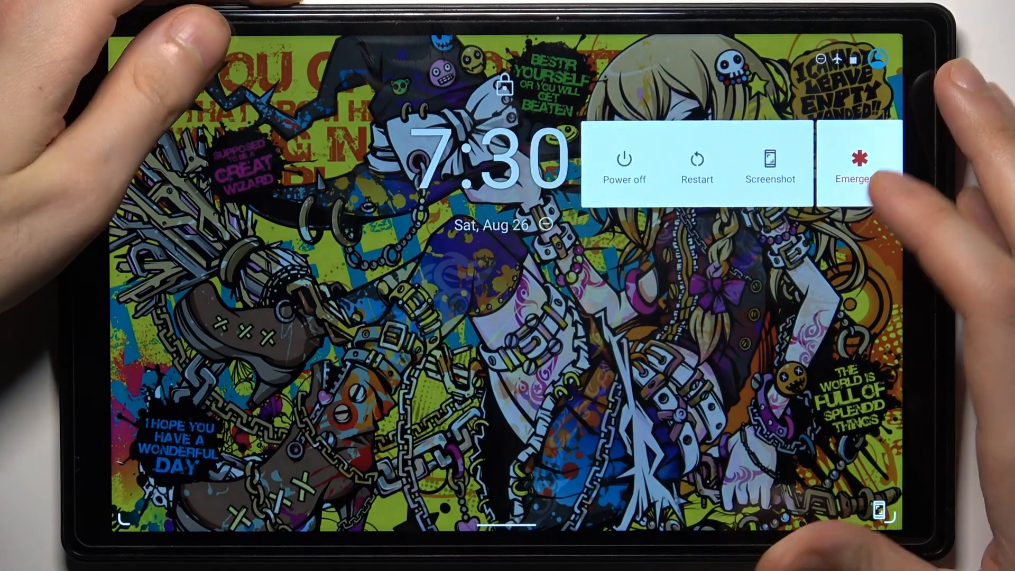
Choose Power off in the tablet's power menu to begin shutting down.
click(624, 162)
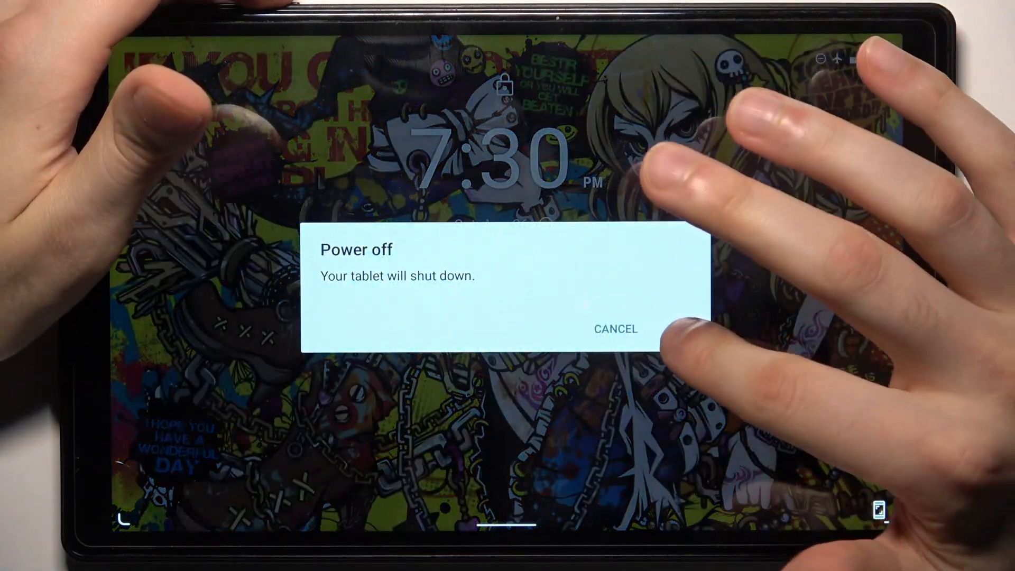